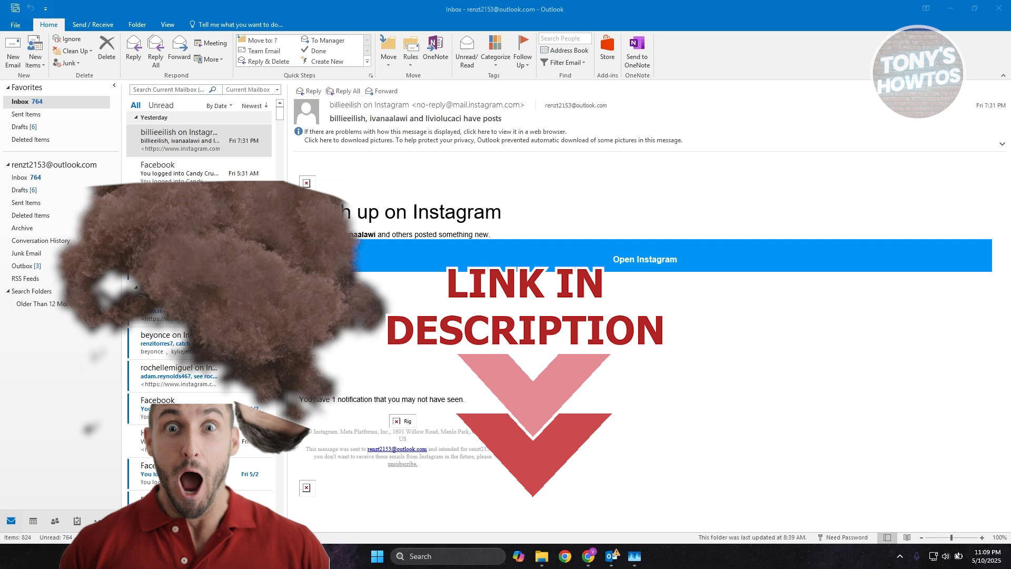
- Open Outlook Options from the File menu and show the Advanced category
{"action": "scroll", "scroll_direction": "down", "scroll_amount": 3}
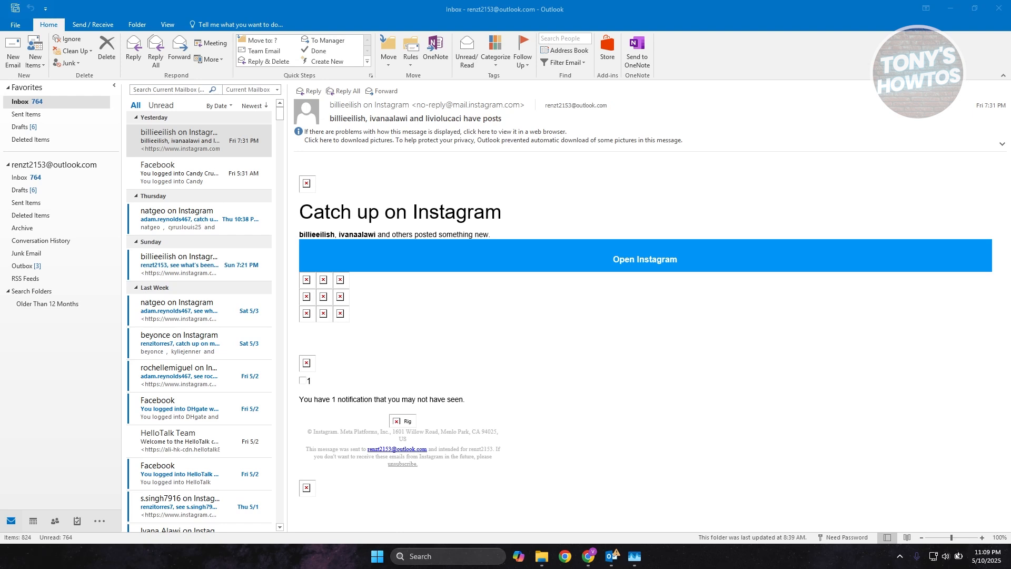
{"action": "mouse_move", "coordinate": [573, 6]}
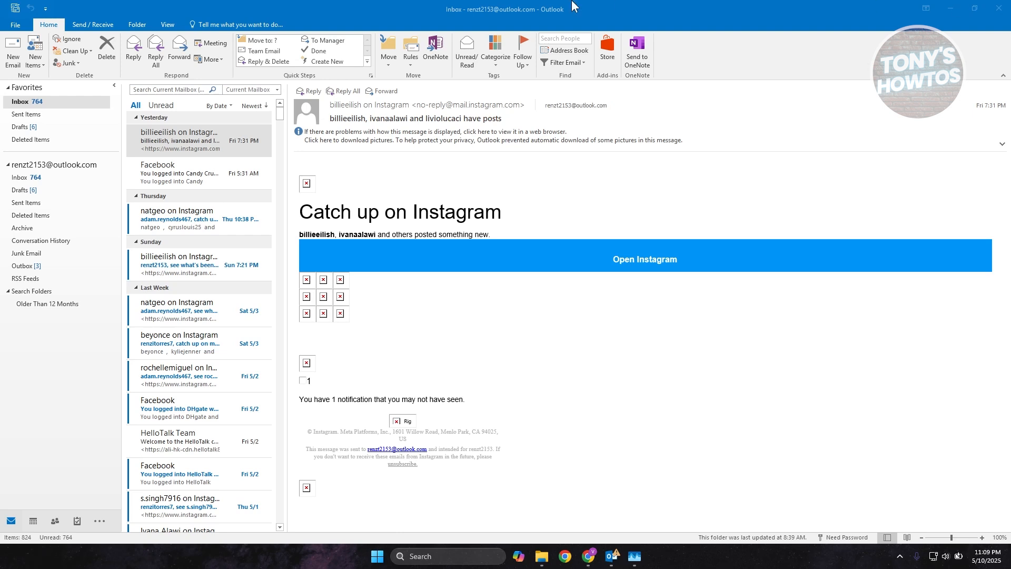
{"action": "mouse_move", "coordinate": [14, 25]}
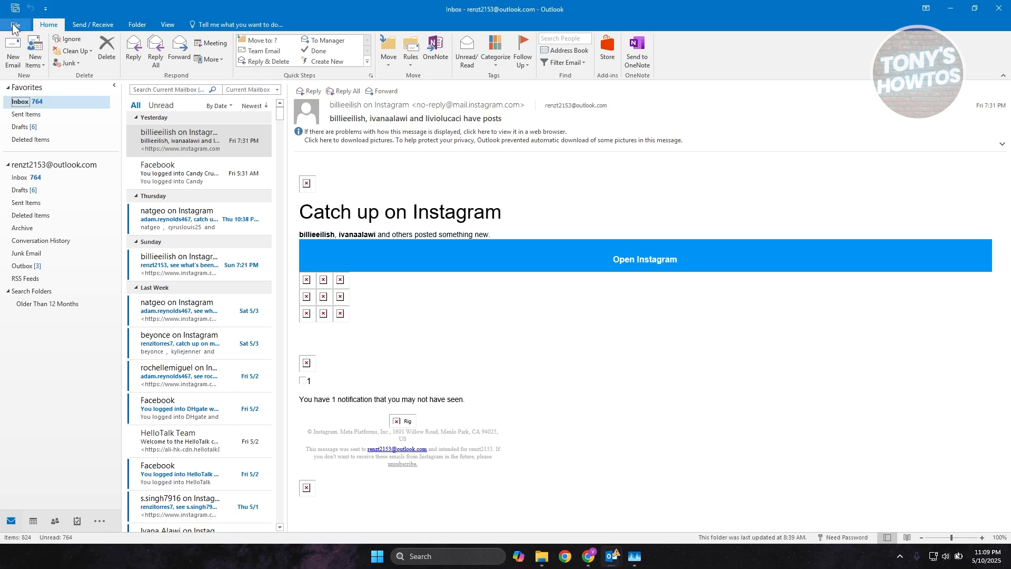
{"action": "left_click", "coordinate": [14, 25]}
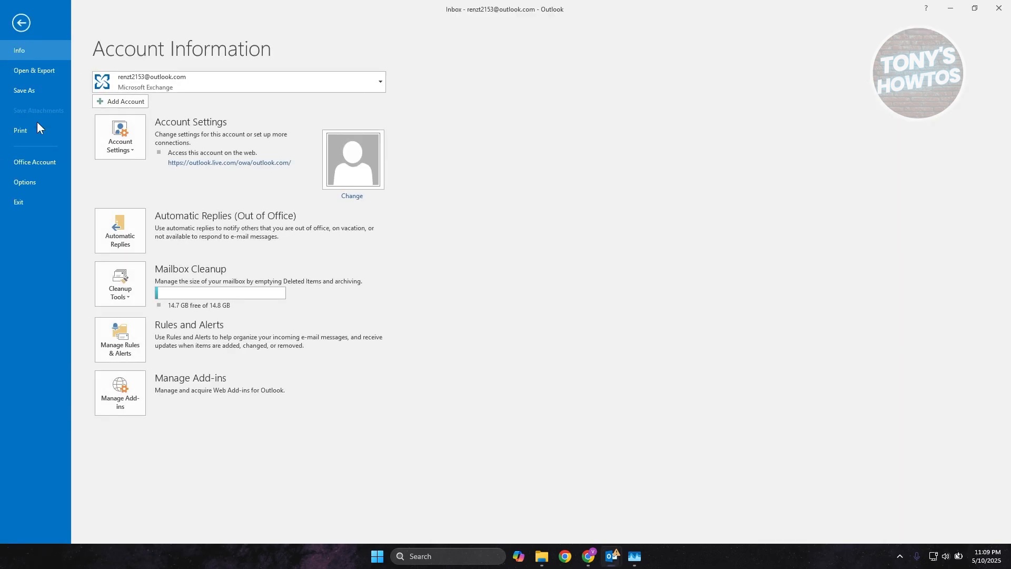
{"action": "left_click", "coordinate": [24, 181]}
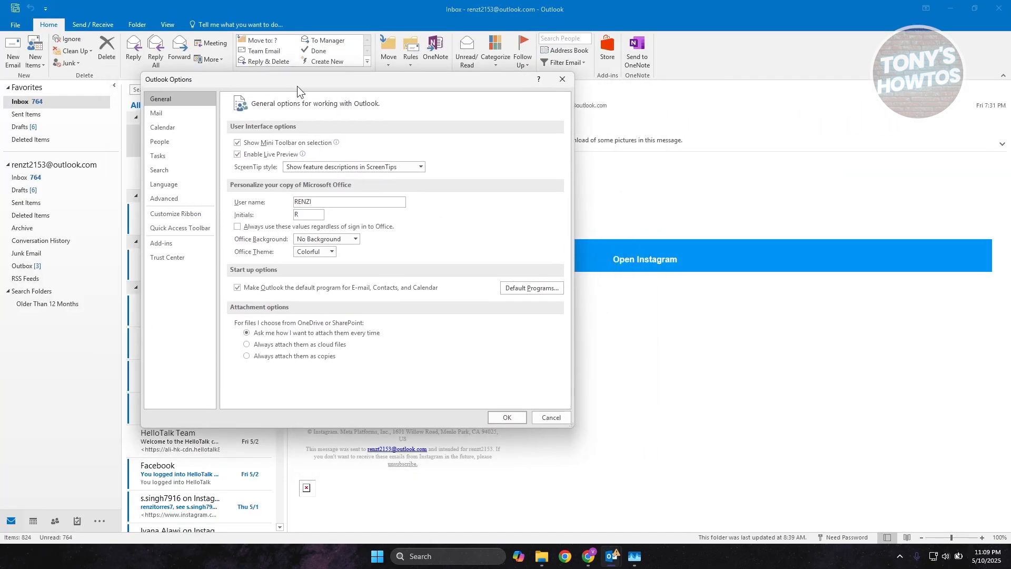
{"action": "left_click", "coordinate": [164, 198]}
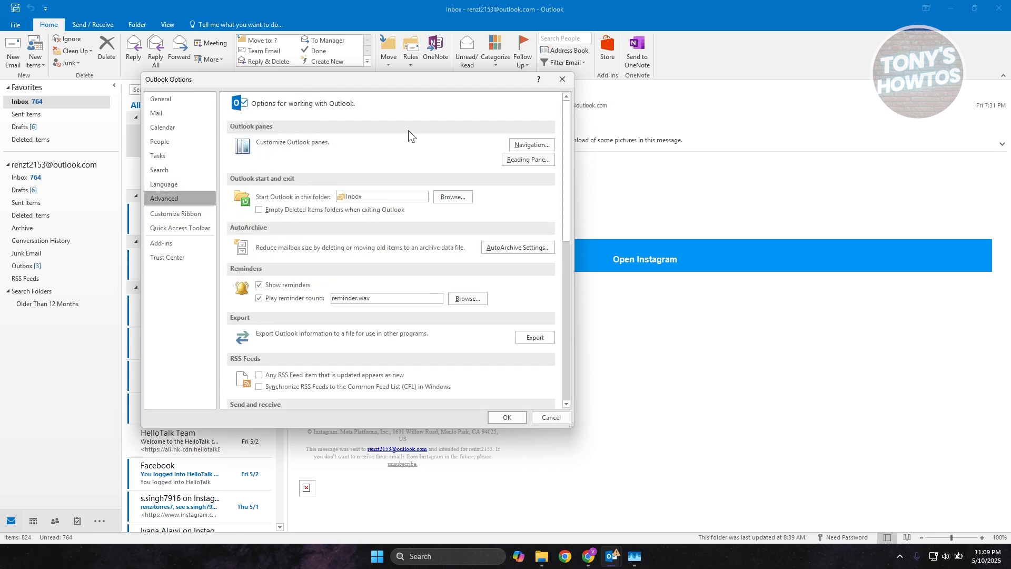
{"action": "mouse_move", "coordinate": [244, 237]}
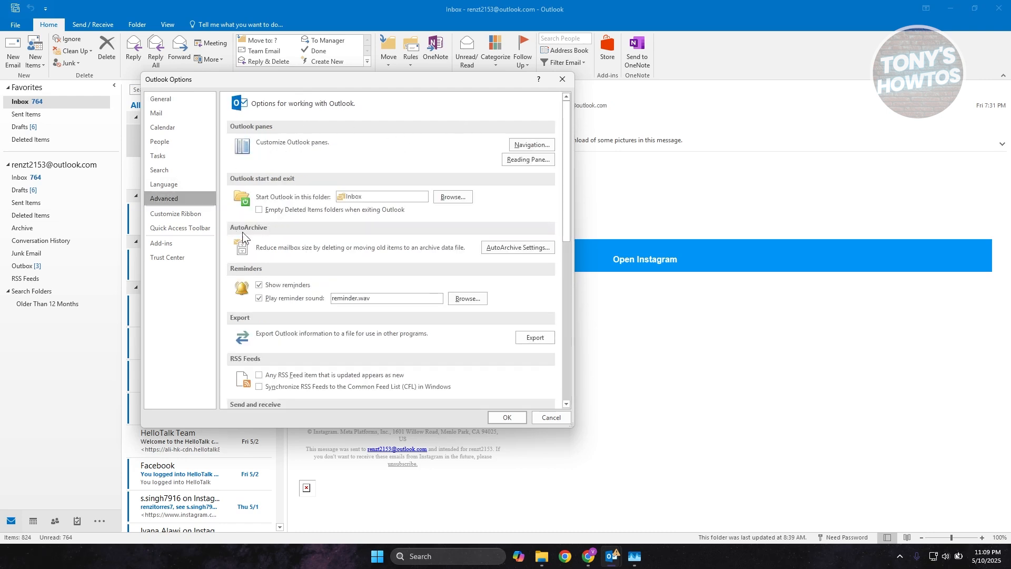
{"action": "mouse_move", "coordinate": [517, 247]}
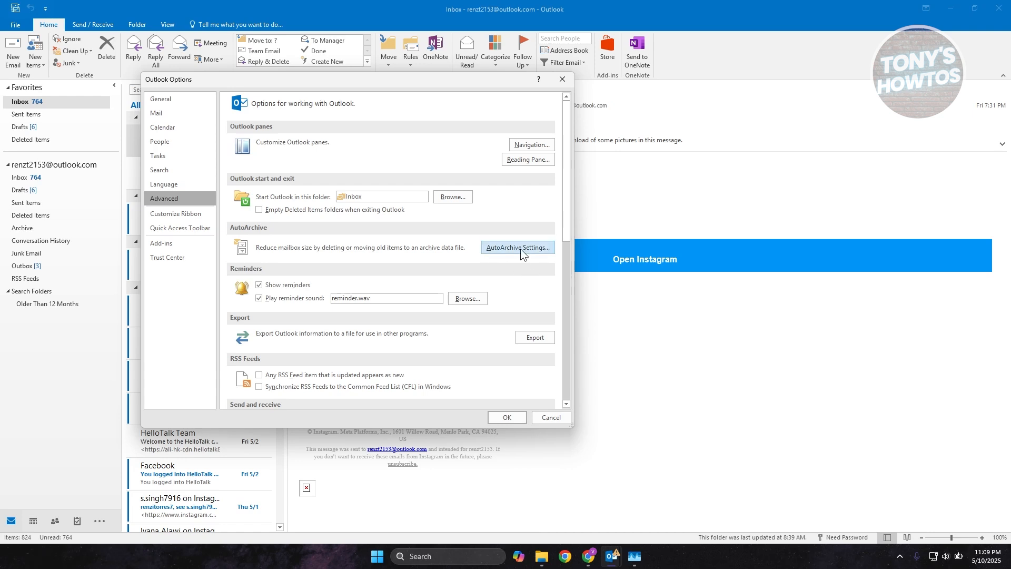
- In AutoArchive Settings, enable 'Run AutoArchive every 14 days'
{"action": "left_click", "coordinate": [518, 247]}
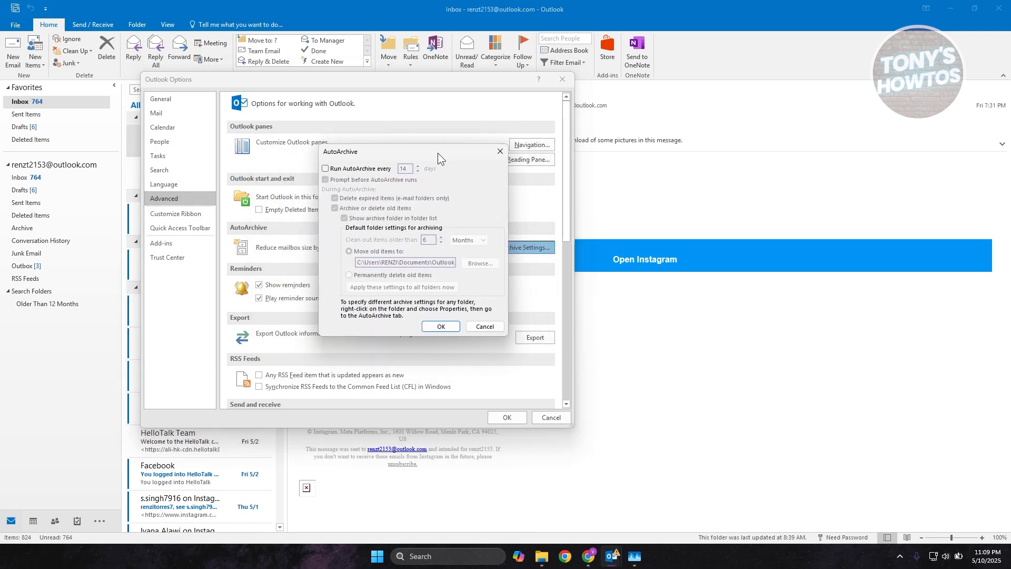
{"action": "mouse_move", "coordinate": [445, 170]}
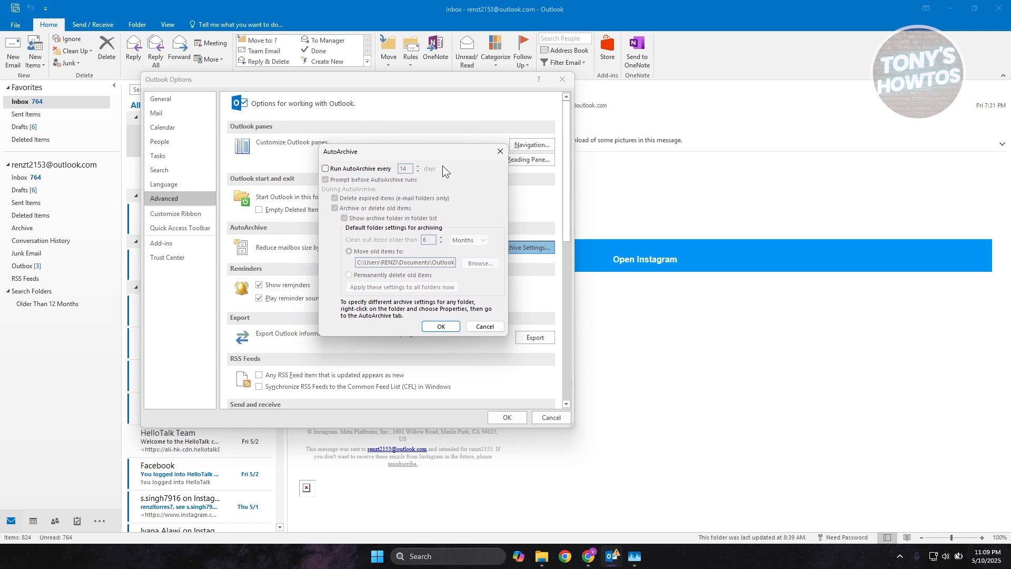
{"action": "mouse_move", "coordinate": [299, 237]}
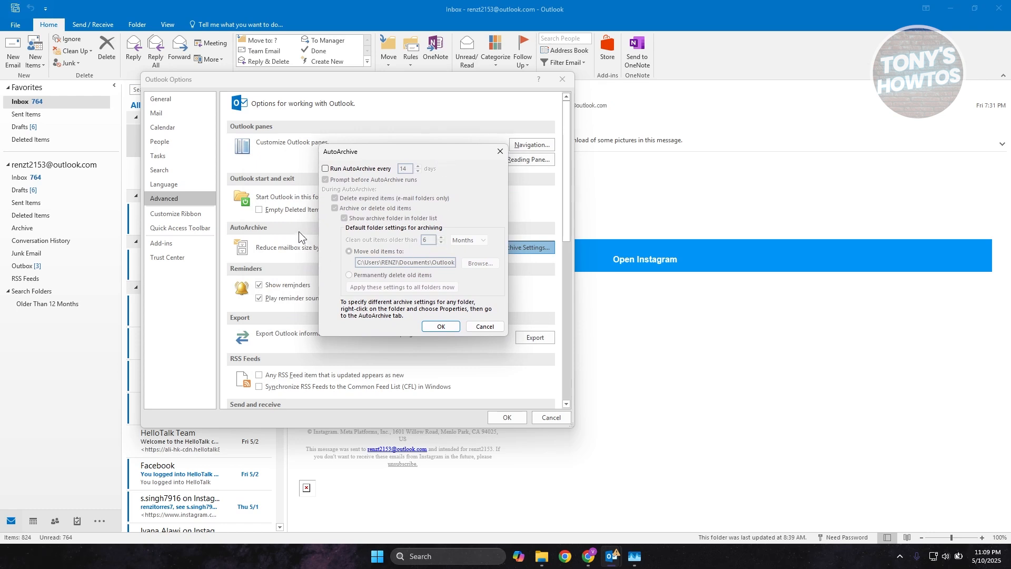
{"action": "left_click", "coordinate": [326, 169]}
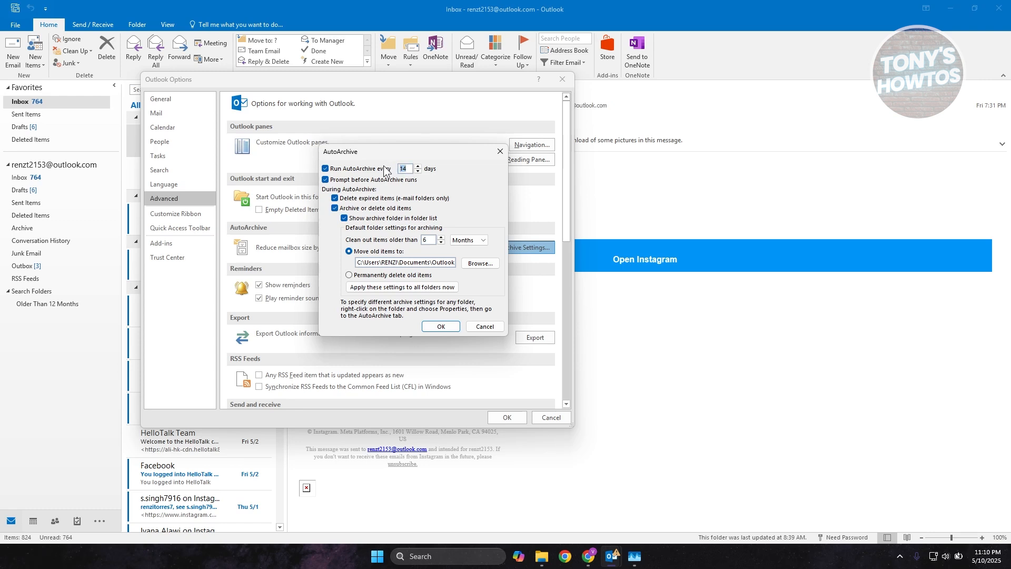
{"action": "mouse_move", "coordinate": [408, 182]}
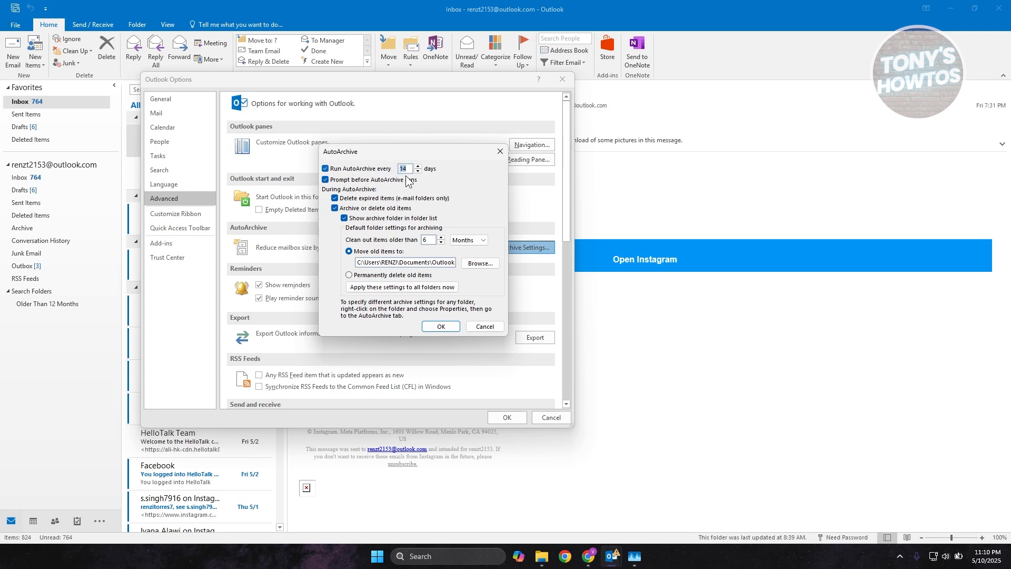
{"action": "mouse_move", "coordinate": [417, 172]}
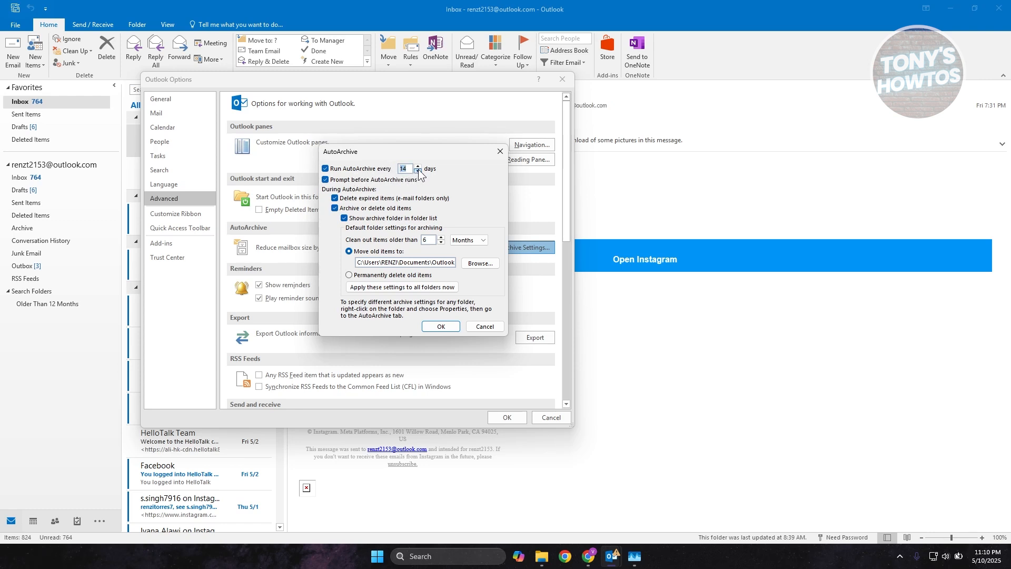
{"action": "left_click", "coordinate": [418, 172]}
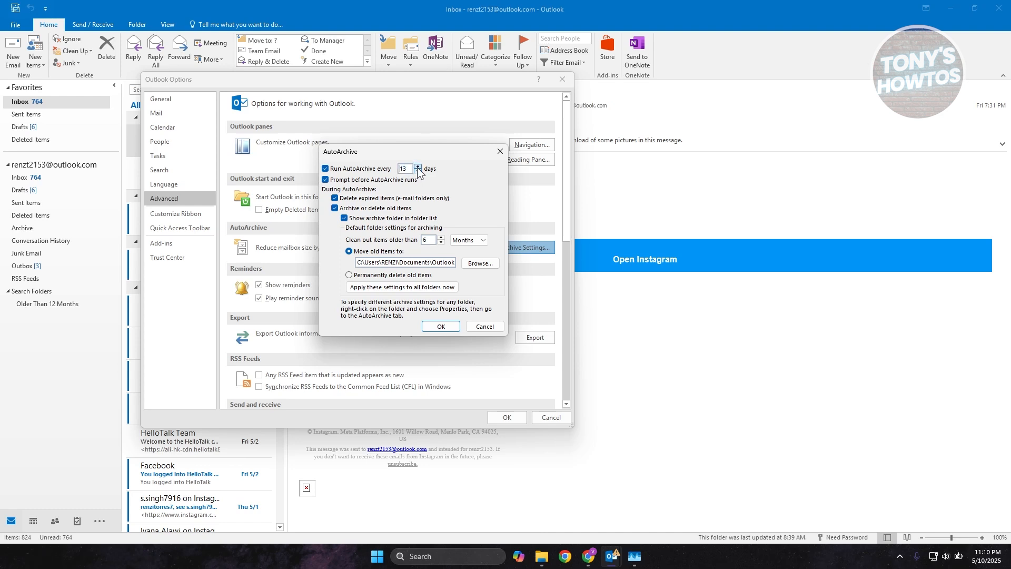
{"action": "left_click", "coordinate": [417, 164]}
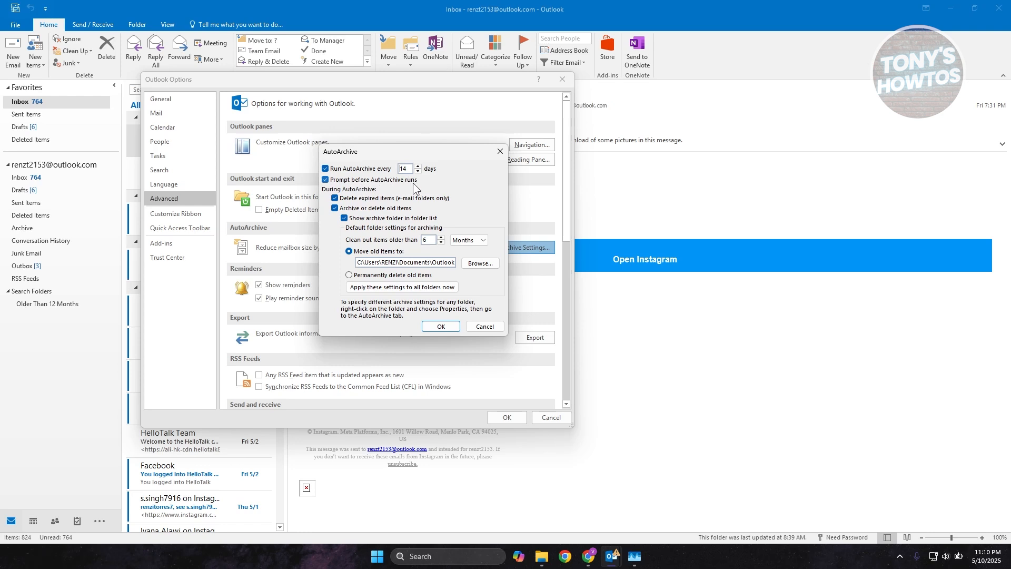
{"action": "mouse_move", "coordinate": [439, 197]}
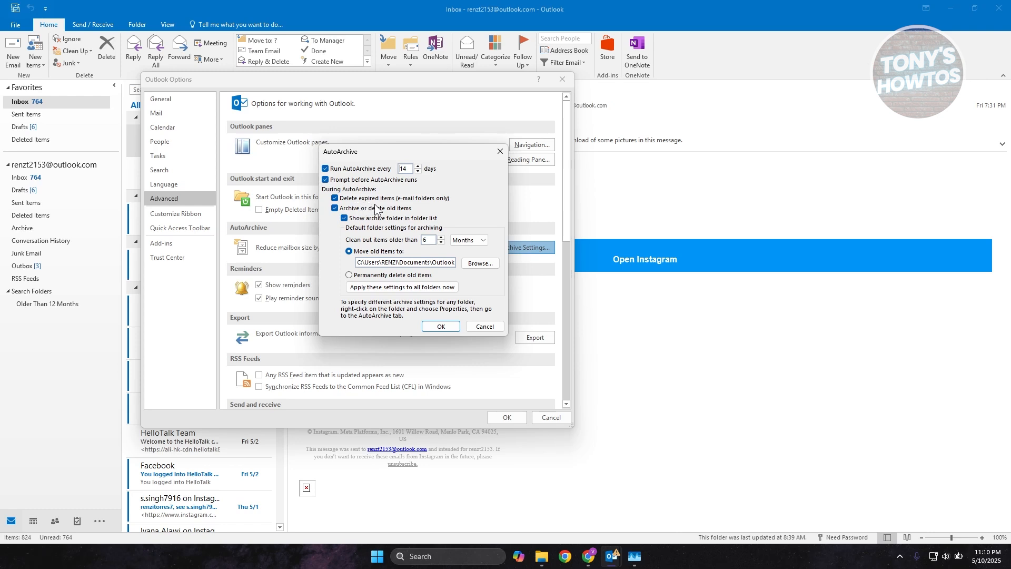
{"action": "mouse_move", "coordinate": [459, 205]}
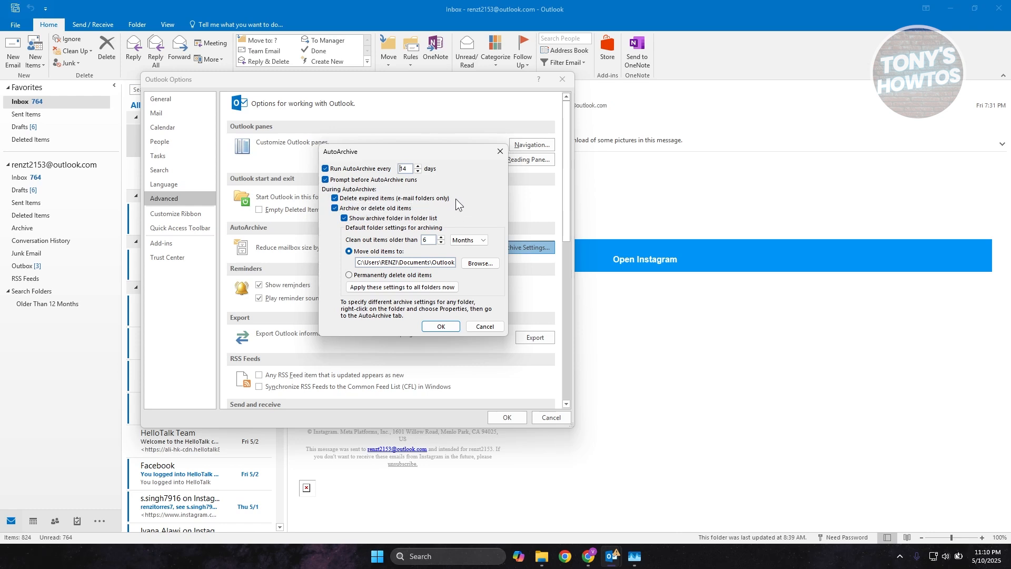
{"action": "mouse_move", "coordinate": [410, 218]}
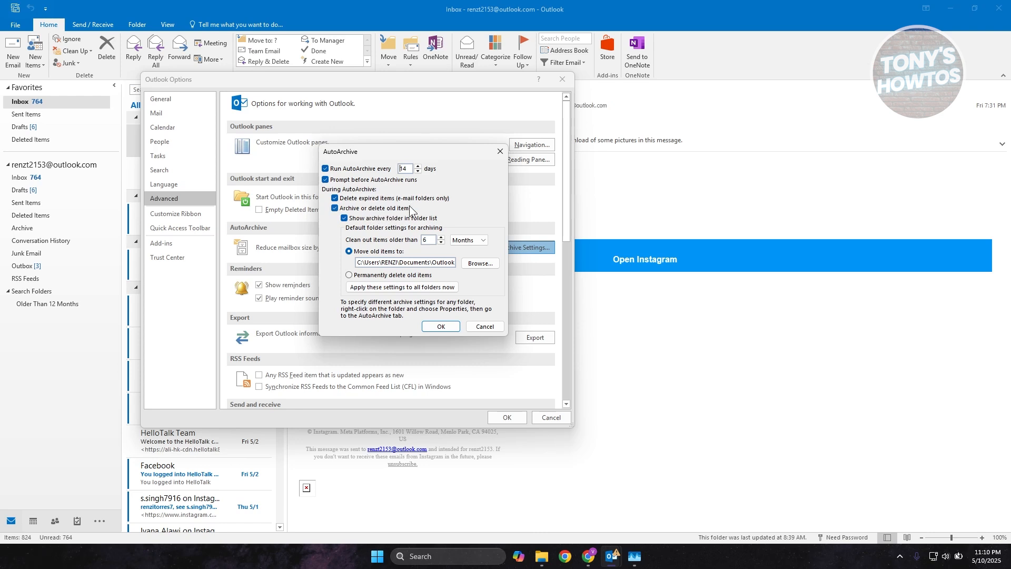
{"action": "mouse_move", "coordinate": [371, 213]}
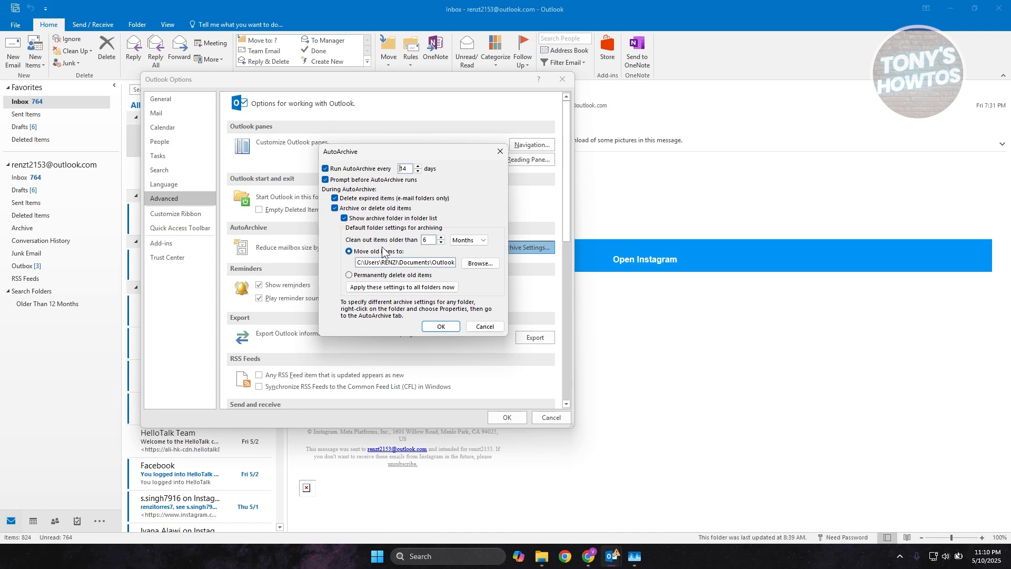
{"action": "mouse_move", "coordinate": [334, 288]}
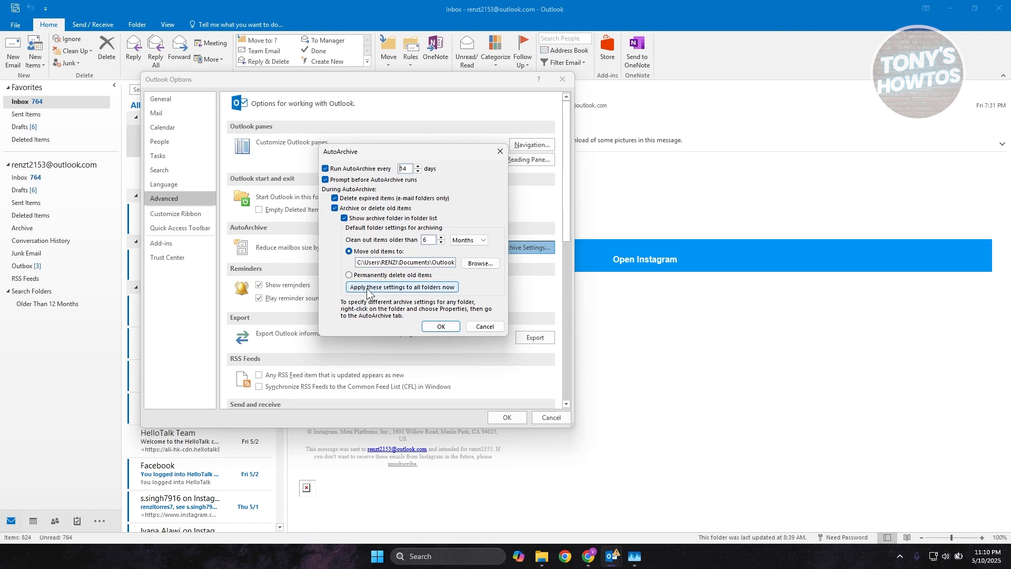
{"action": "mouse_move", "coordinate": [442, 292]}
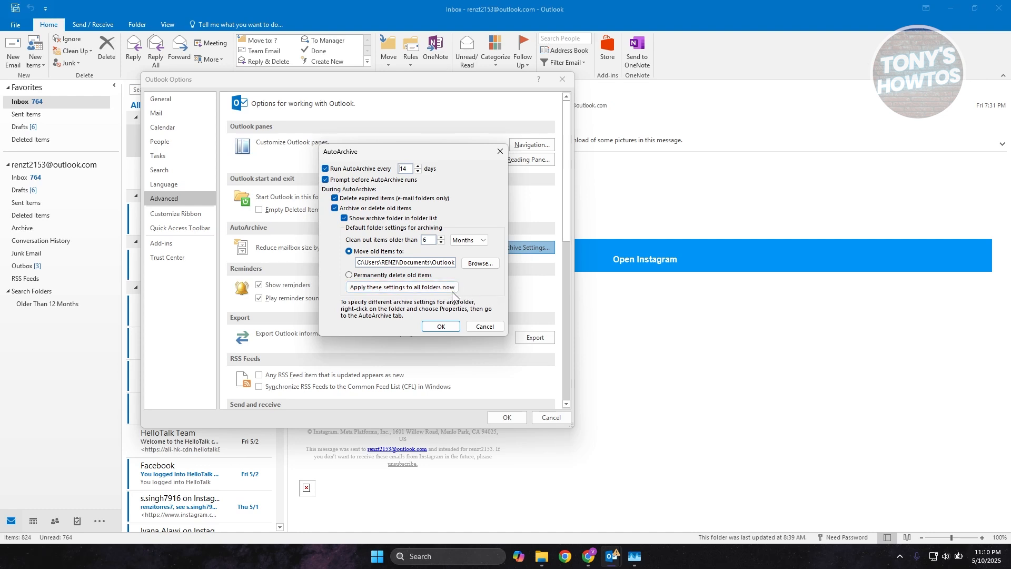
{"action": "mouse_move", "coordinate": [401, 287]}
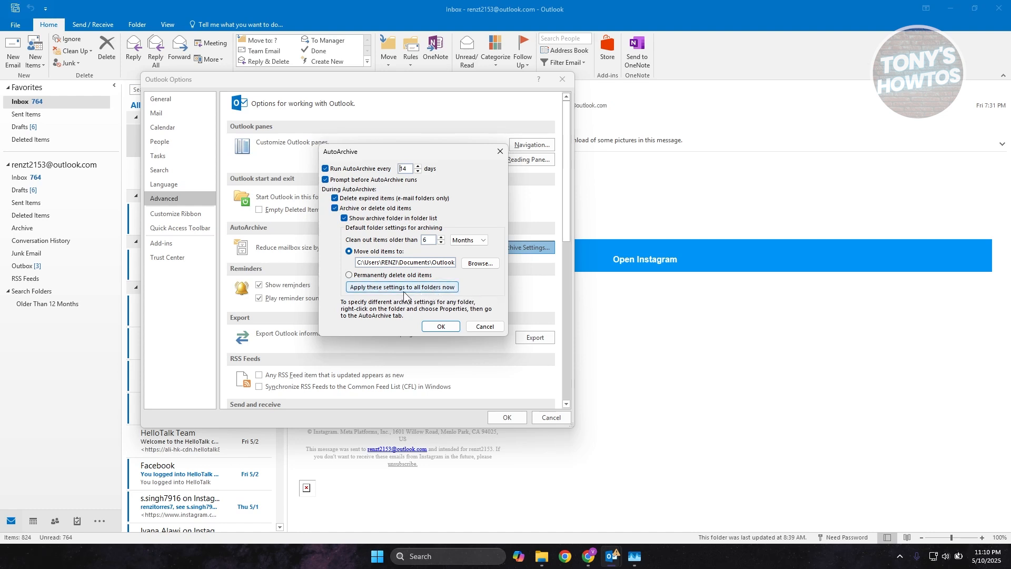
{"action": "mouse_move", "coordinate": [425, 291]}
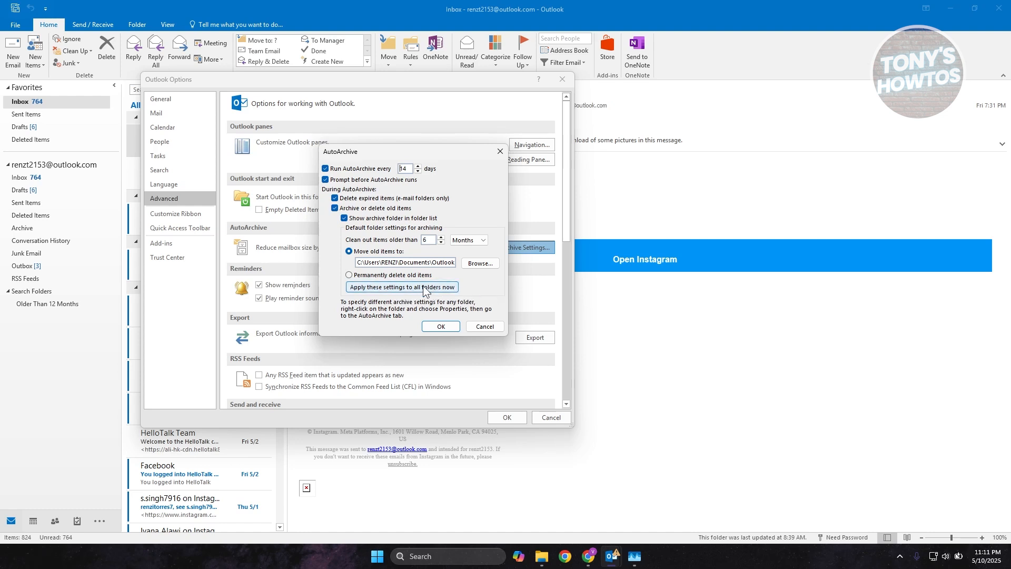
{"action": "mouse_move", "coordinate": [366, 252]}
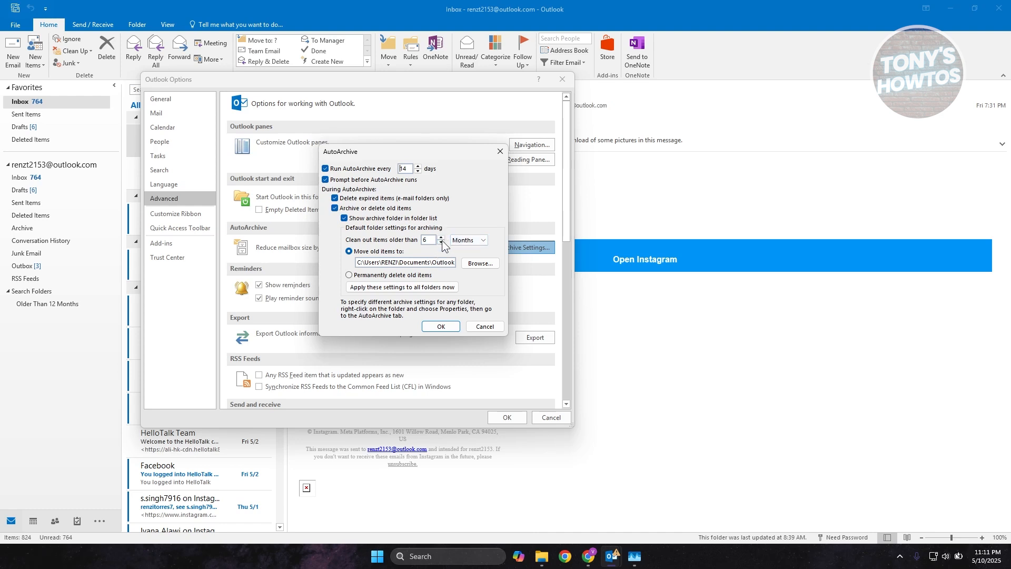
{"action": "mouse_move", "coordinate": [479, 263]}
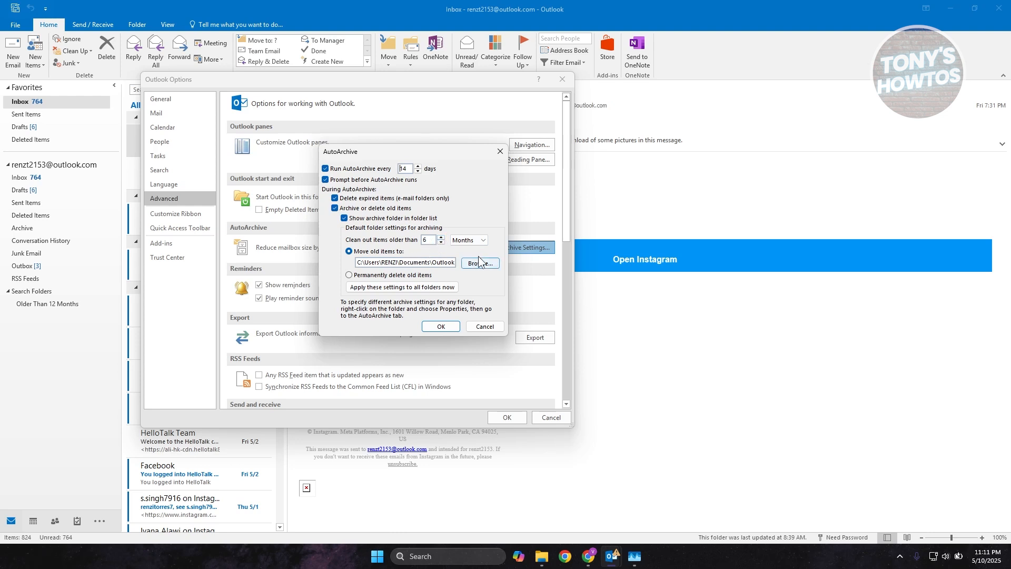
{"action": "mouse_move", "coordinate": [384, 279]}
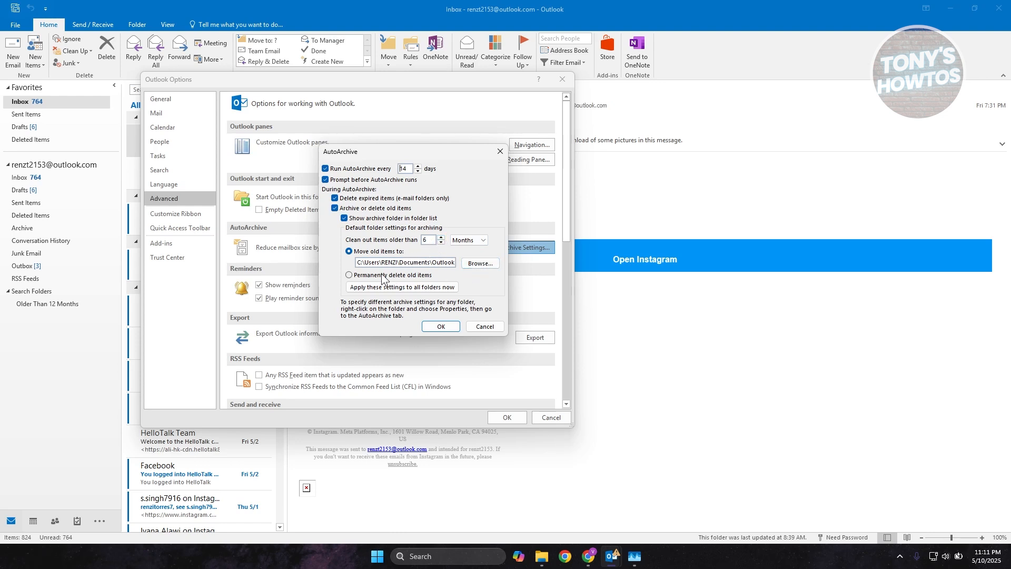
{"action": "mouse_move", "coordinate": [402, 287]}
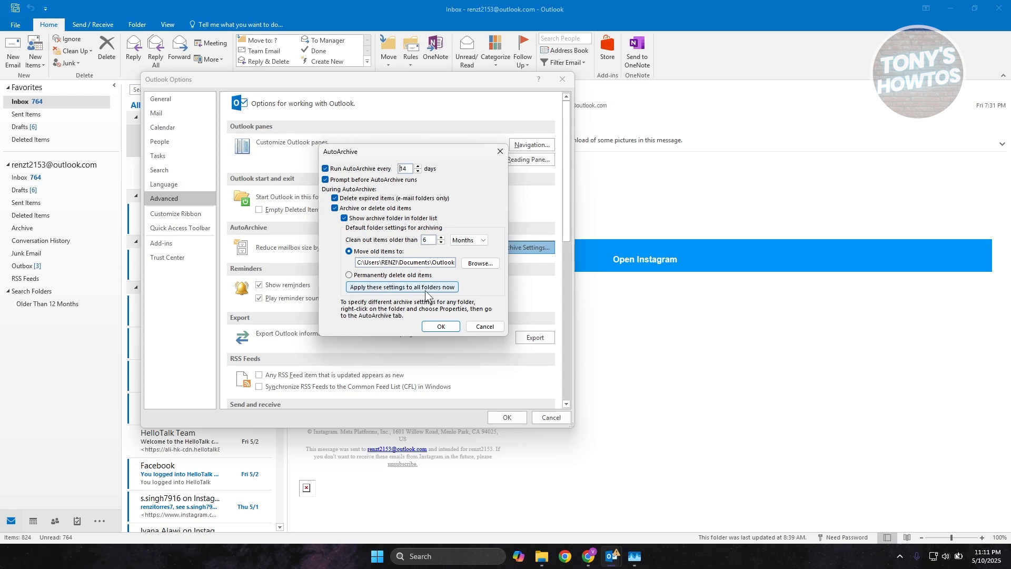
{"action": "mouse_move", "coordinate": [350, 223]}
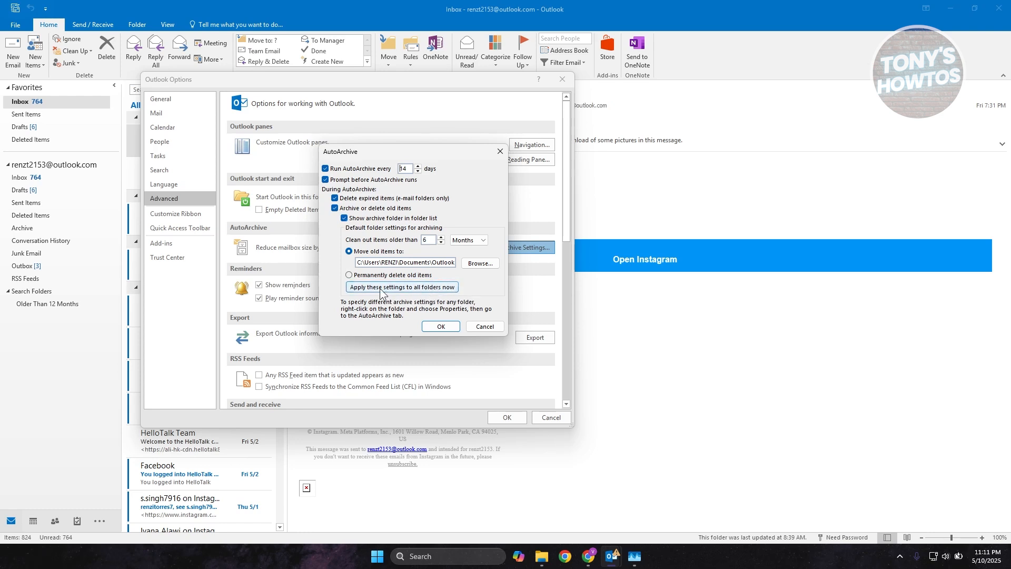
{"action": "mouse_move", "coordinate": [448, 290]}
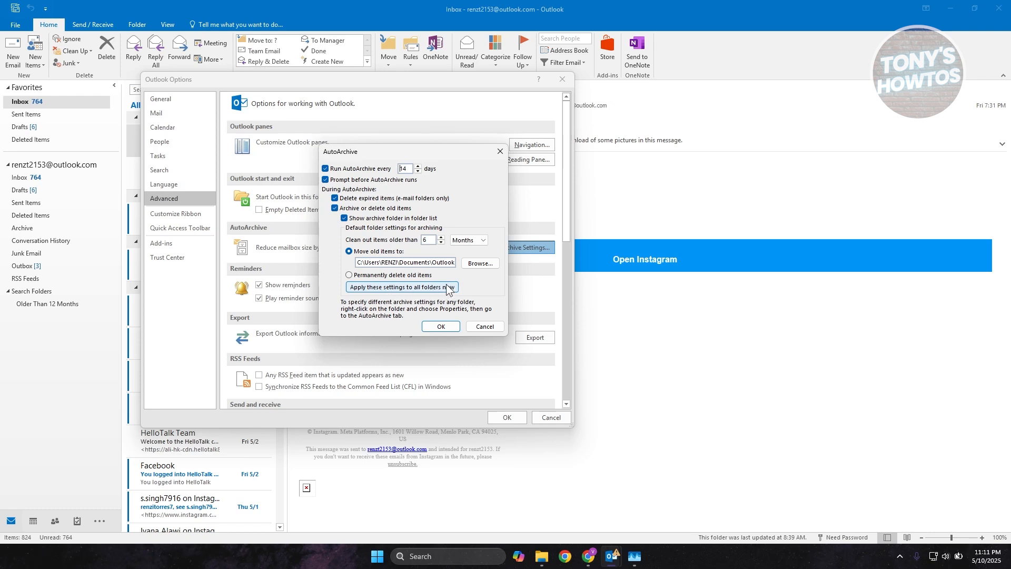
{"action": "mouse_move", "coordinate": [370, 141]}
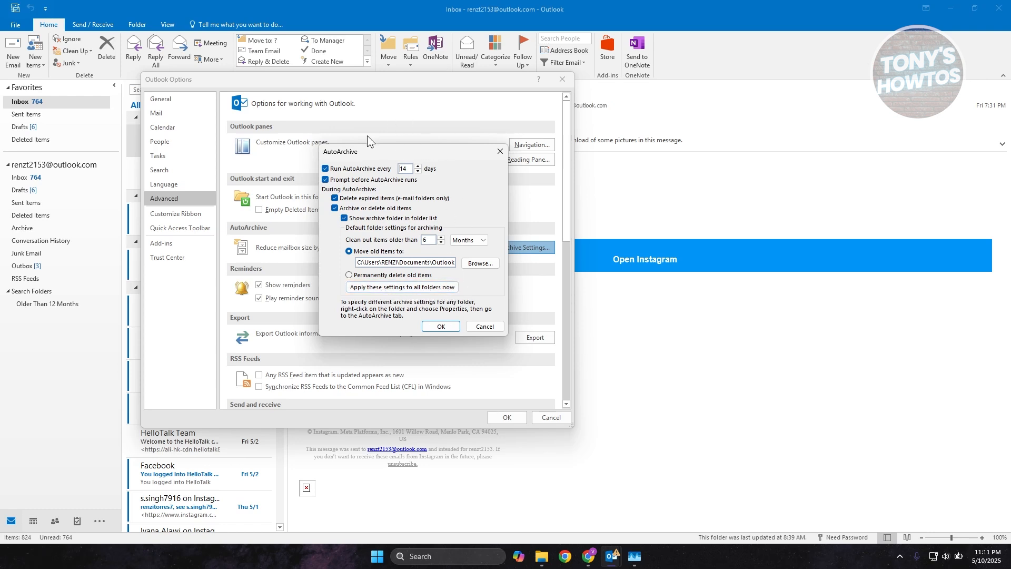